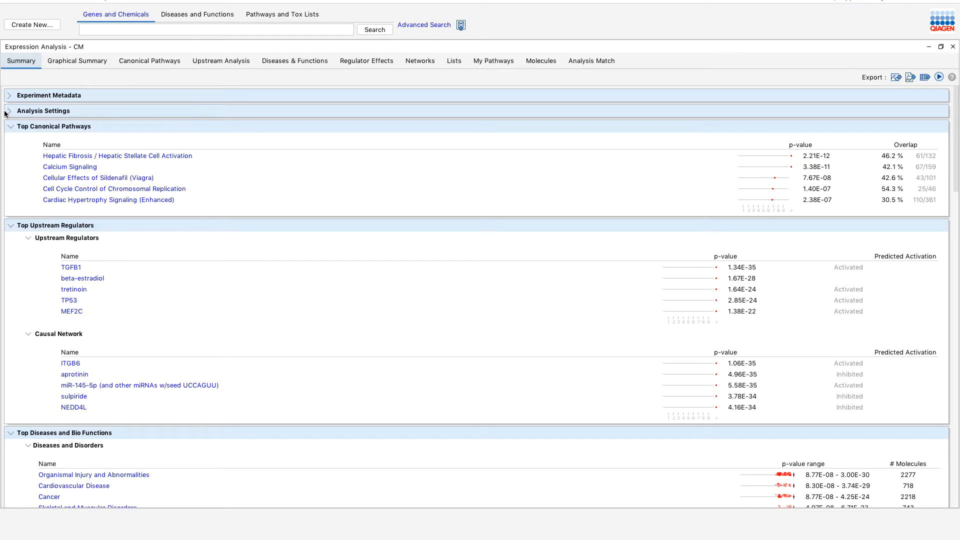
Step: Expand and collapse the Analysis Settings and Experiment Metadata sections on the Summary tab
click(10, 111)
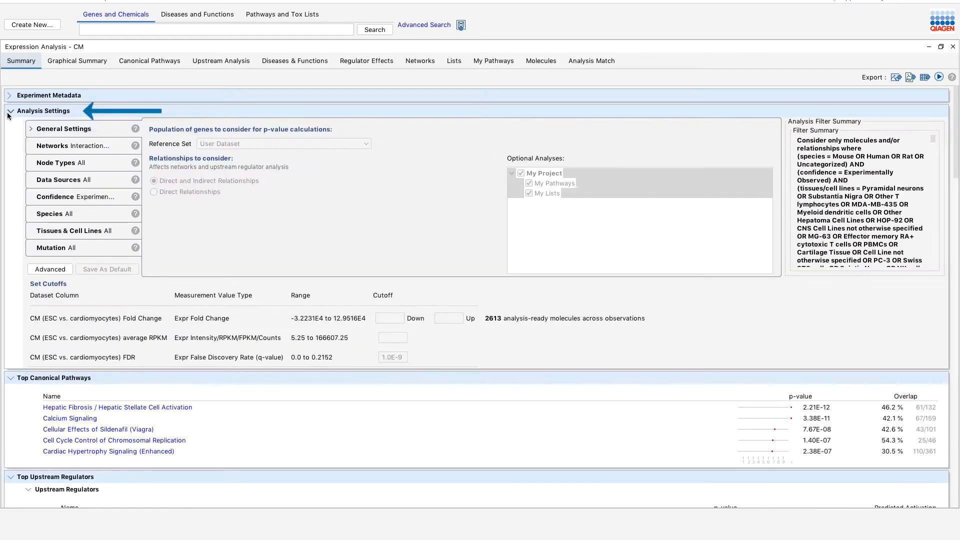
click(9, 111)
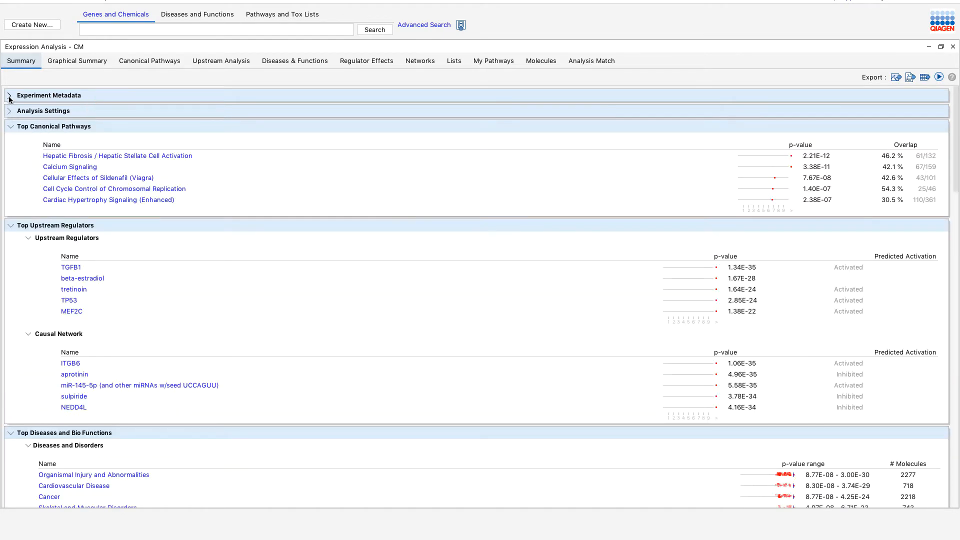
click(9, 95)
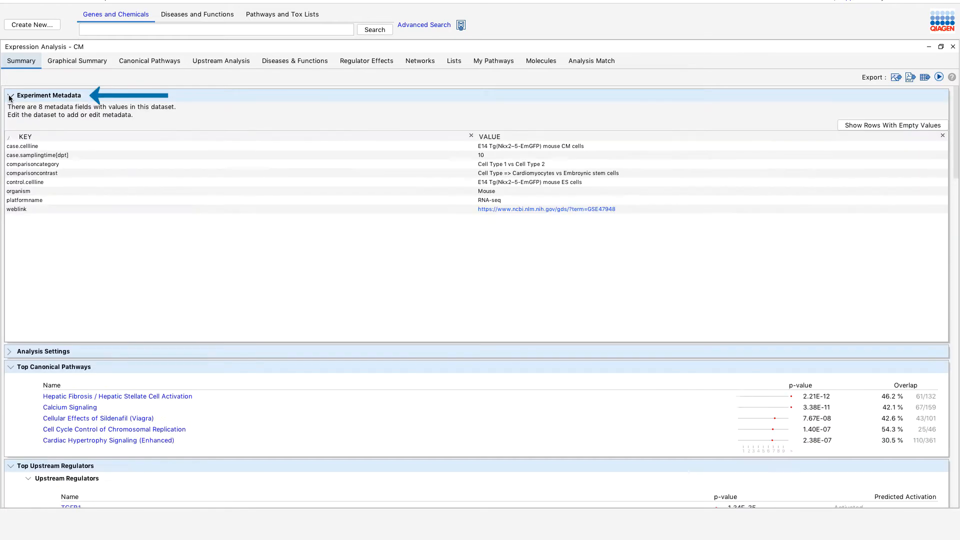
click(10, 99)
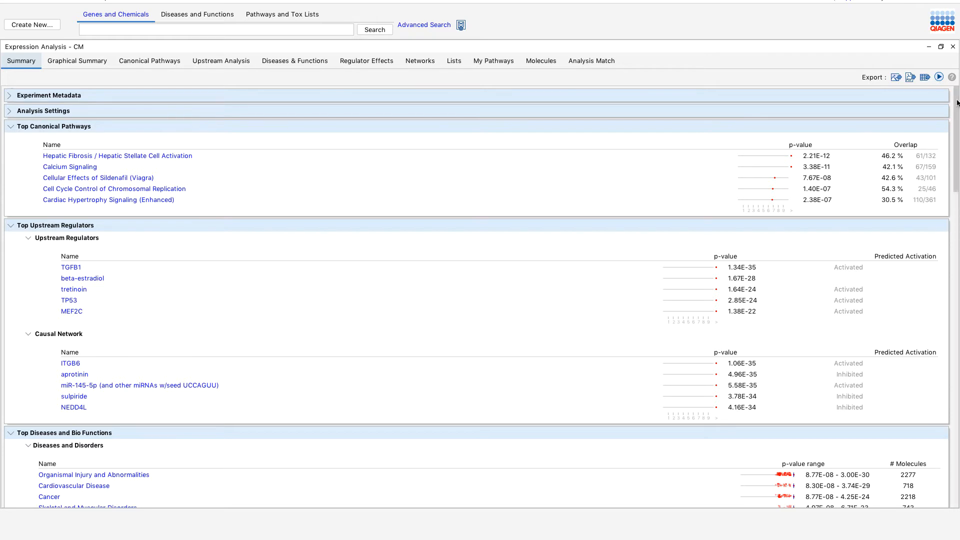
Step: Review the Summary results, view the Canonical Pathways chart, and return to the Summary
scroll(down, 3)
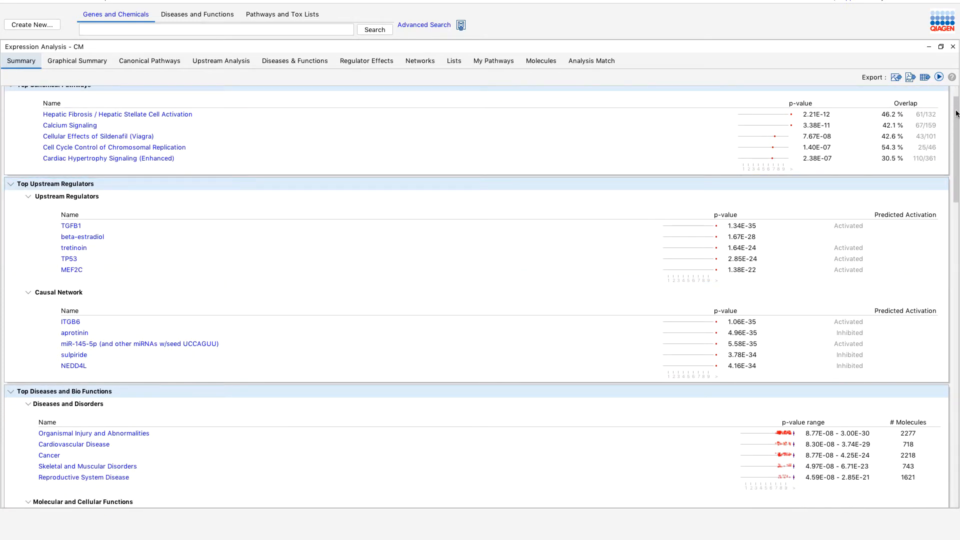
scroll(down, 3)
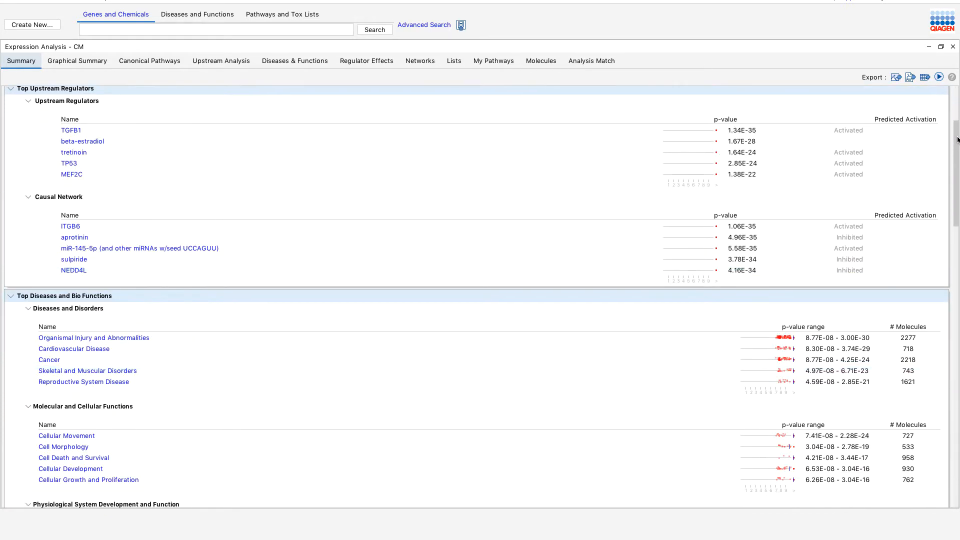
scroll(down, 3)
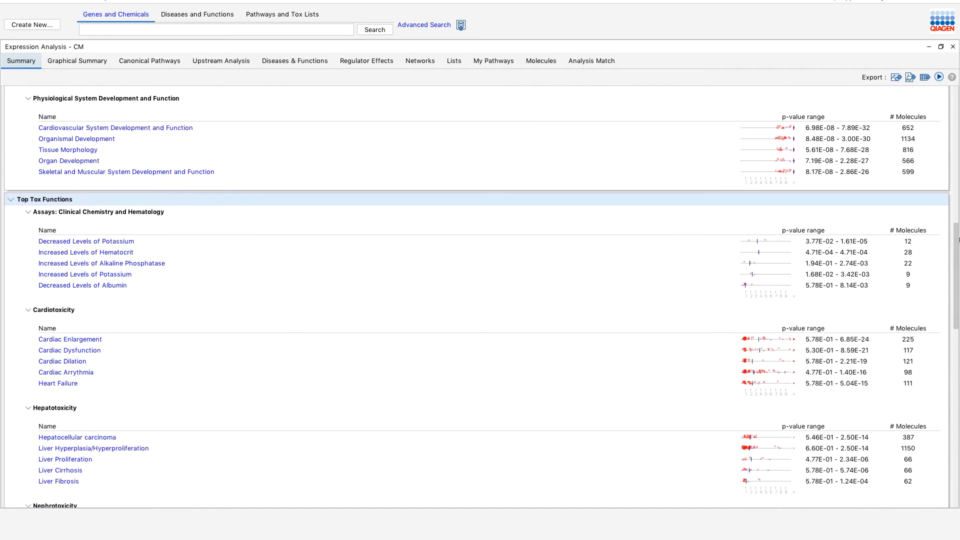
scroll(up, 3)
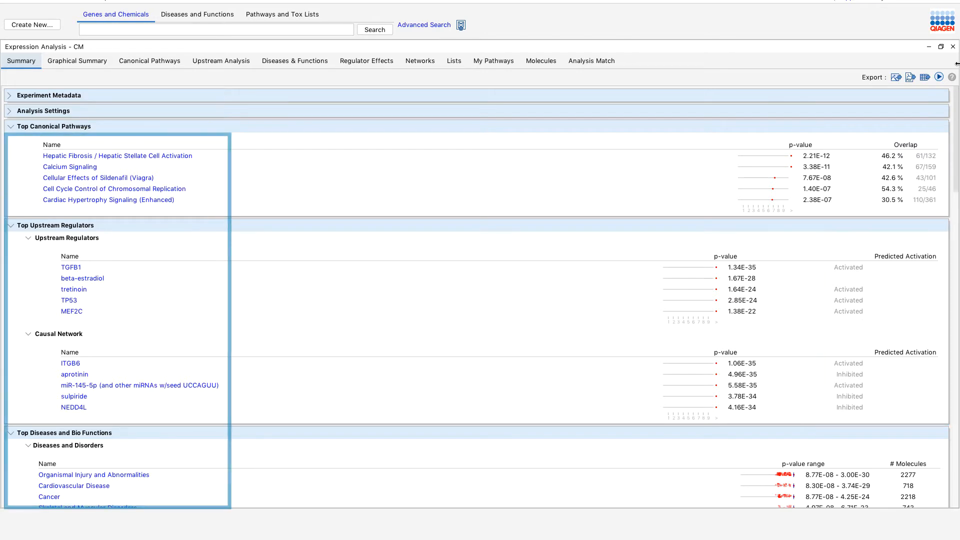
click(149, 61)
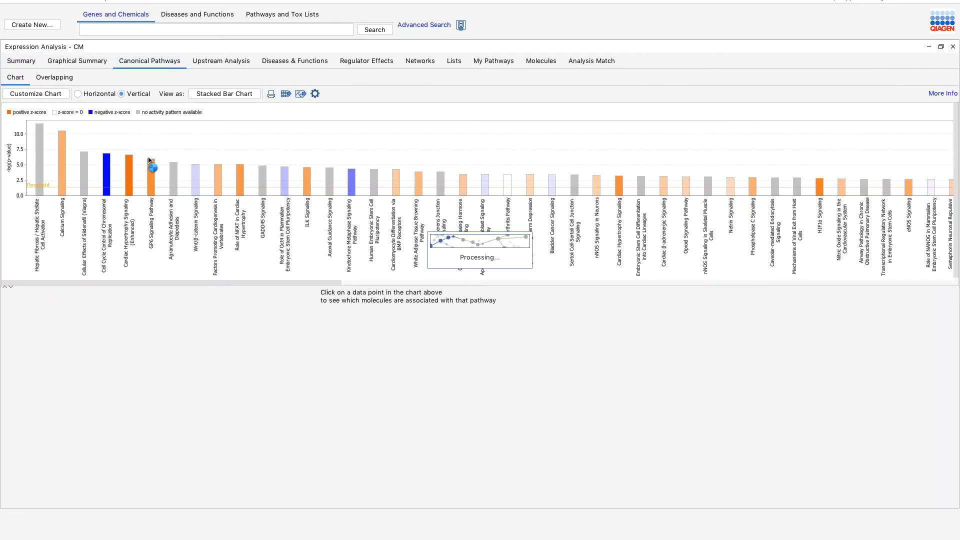
click(21, 61)
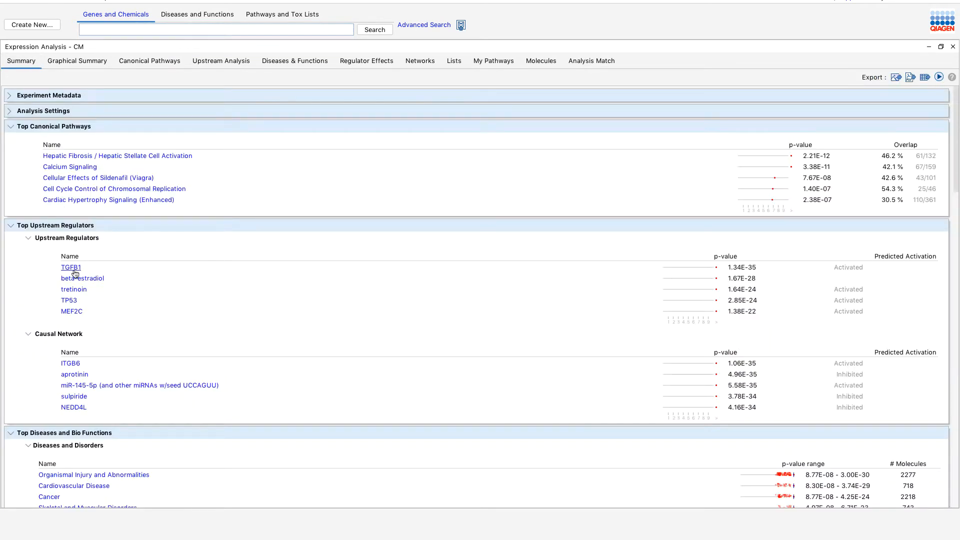
Step: Show the TGFB1 gene details page from the top upstream regulators list
click(71, 267)
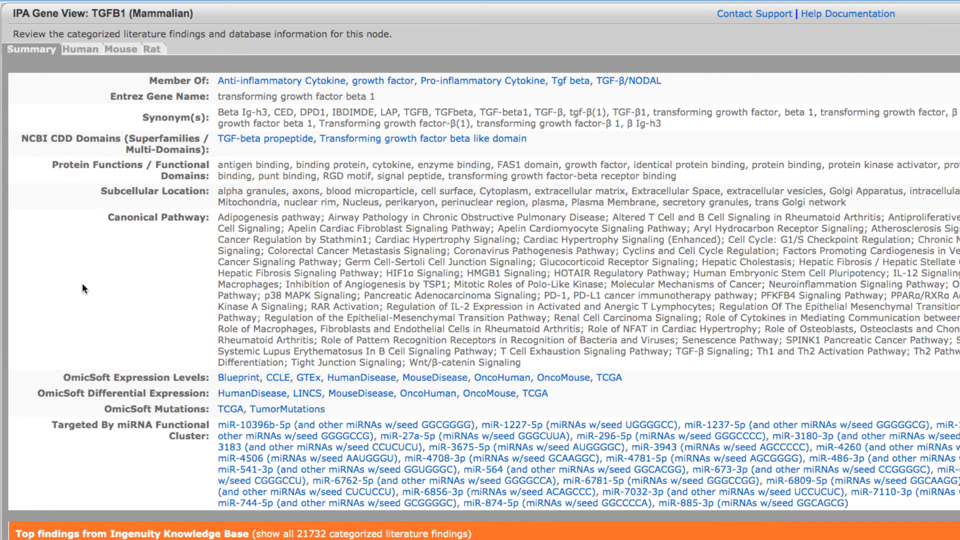